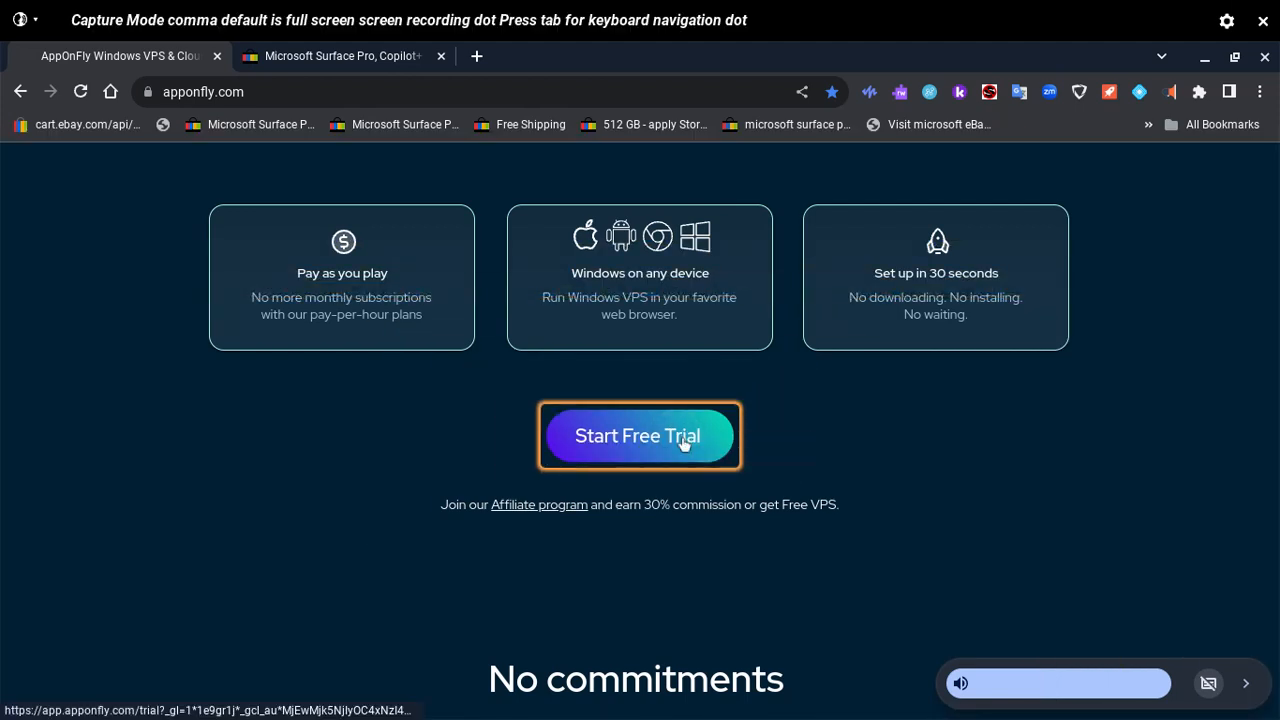
Start the free AppOnFly Windows VPS trial so its portal launches in a new tab
click(640, 436)
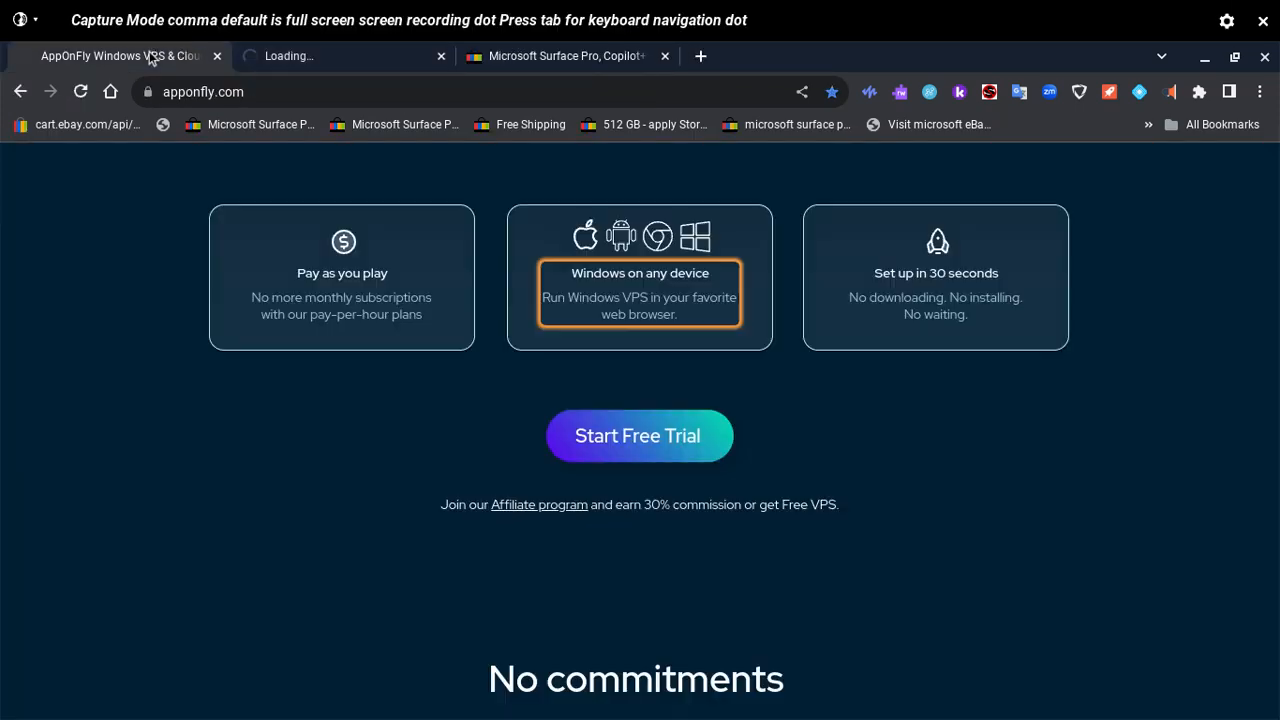
click(638, 436)
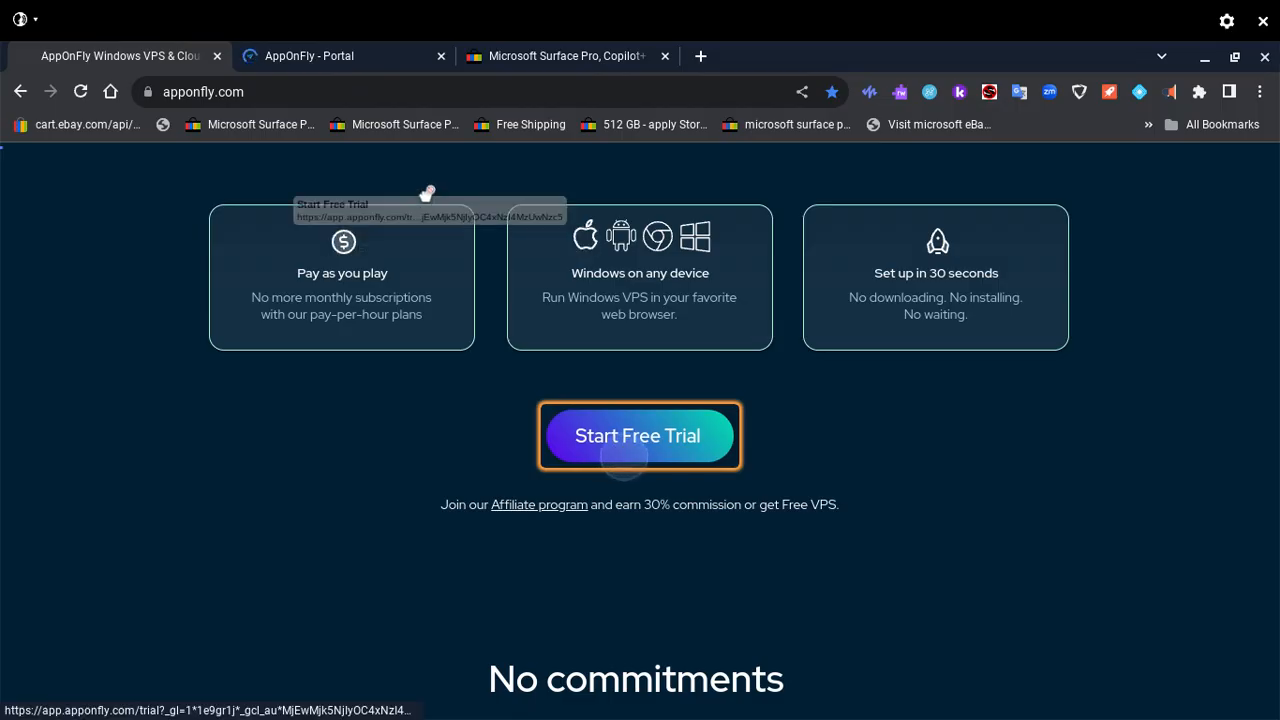
click(640, 436)
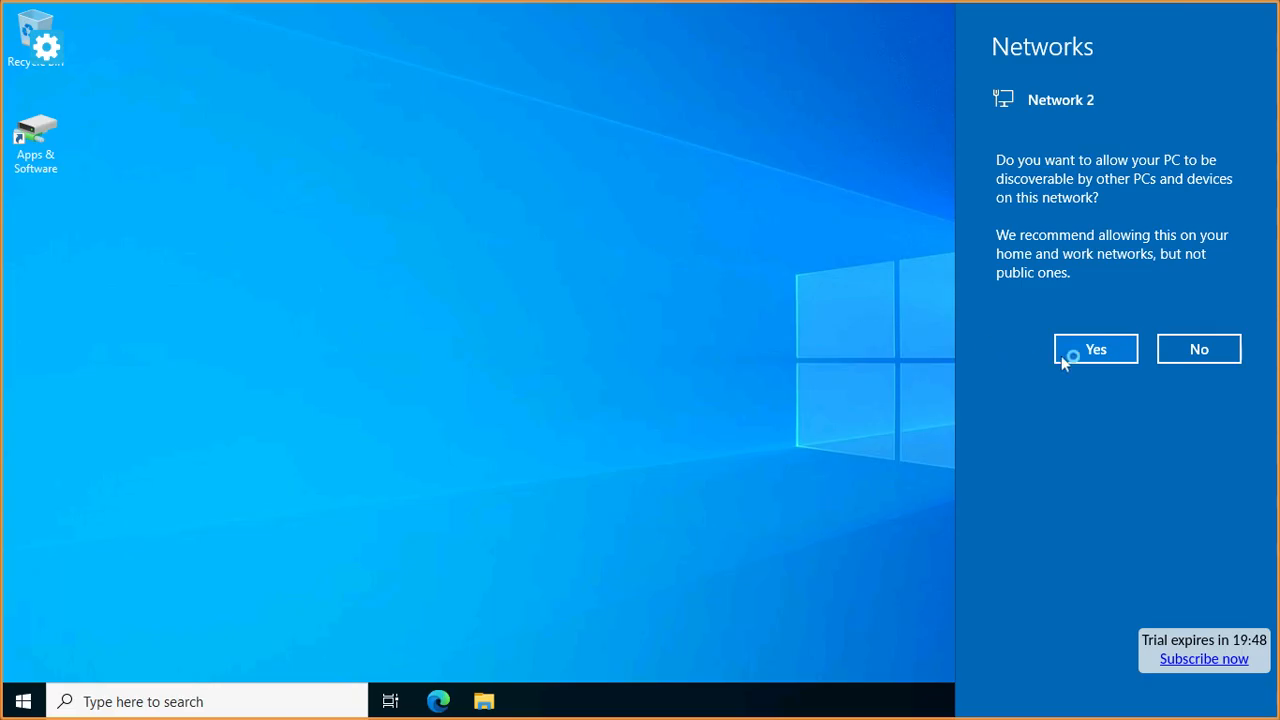
Allow the PC to be discoverable, briefly view Windows Settings from Start, then close it
click(1096, 348)
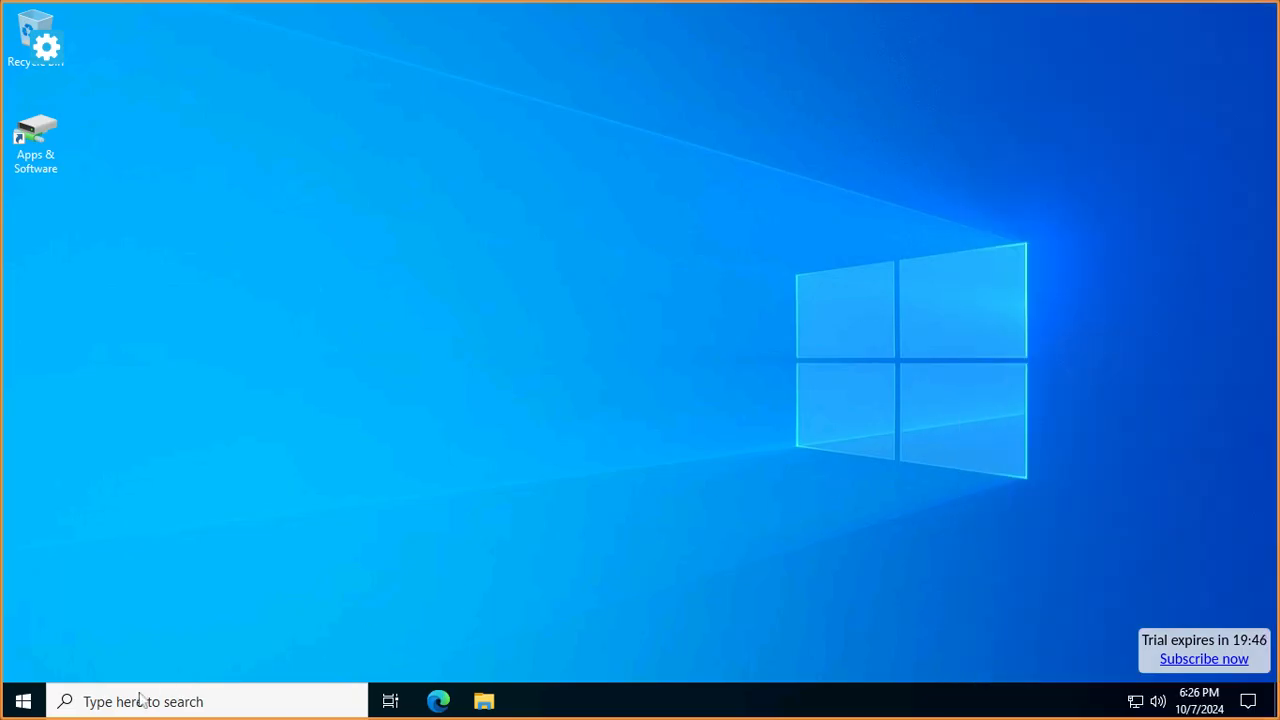
click(22, 700)
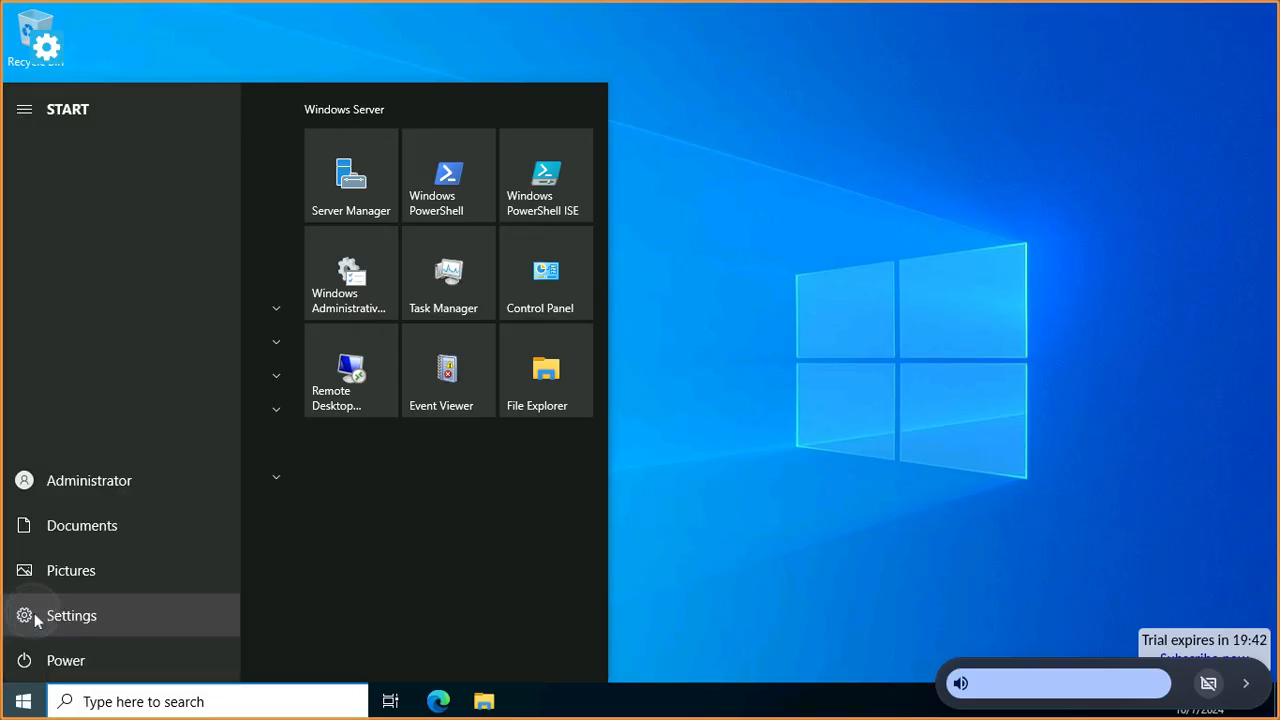
click(72, 616)
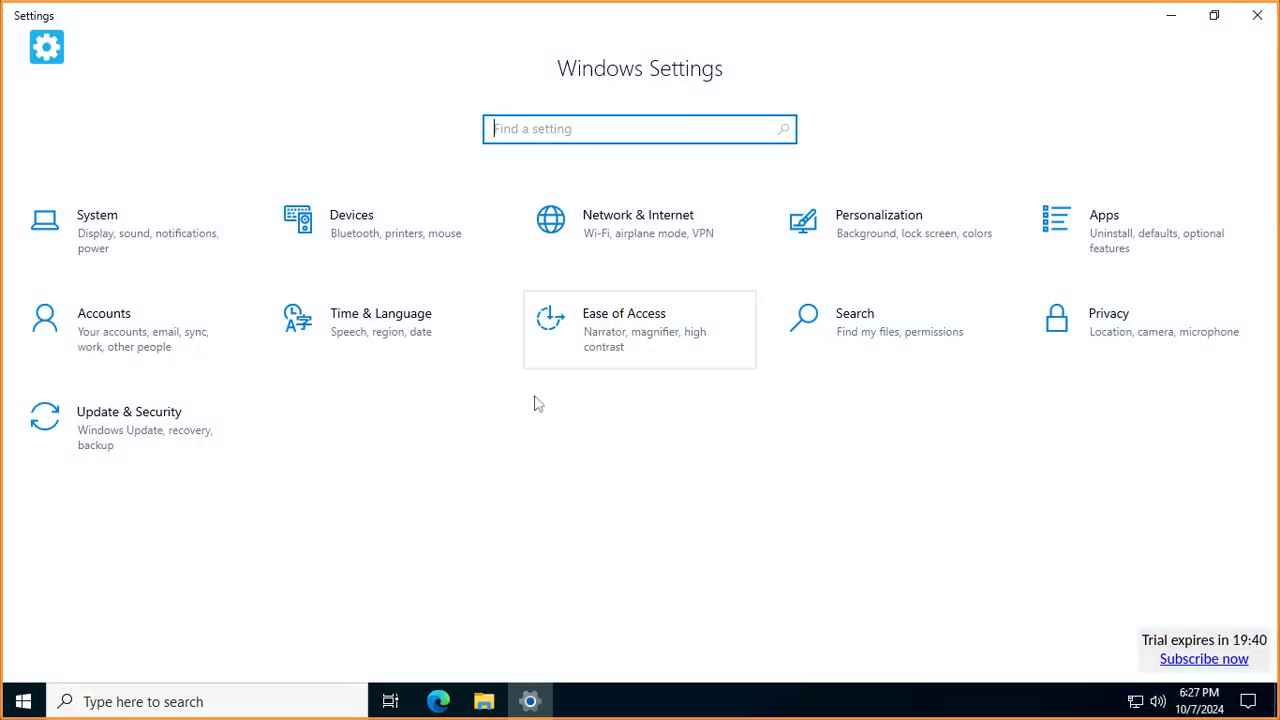
mouse_move(656, 480)
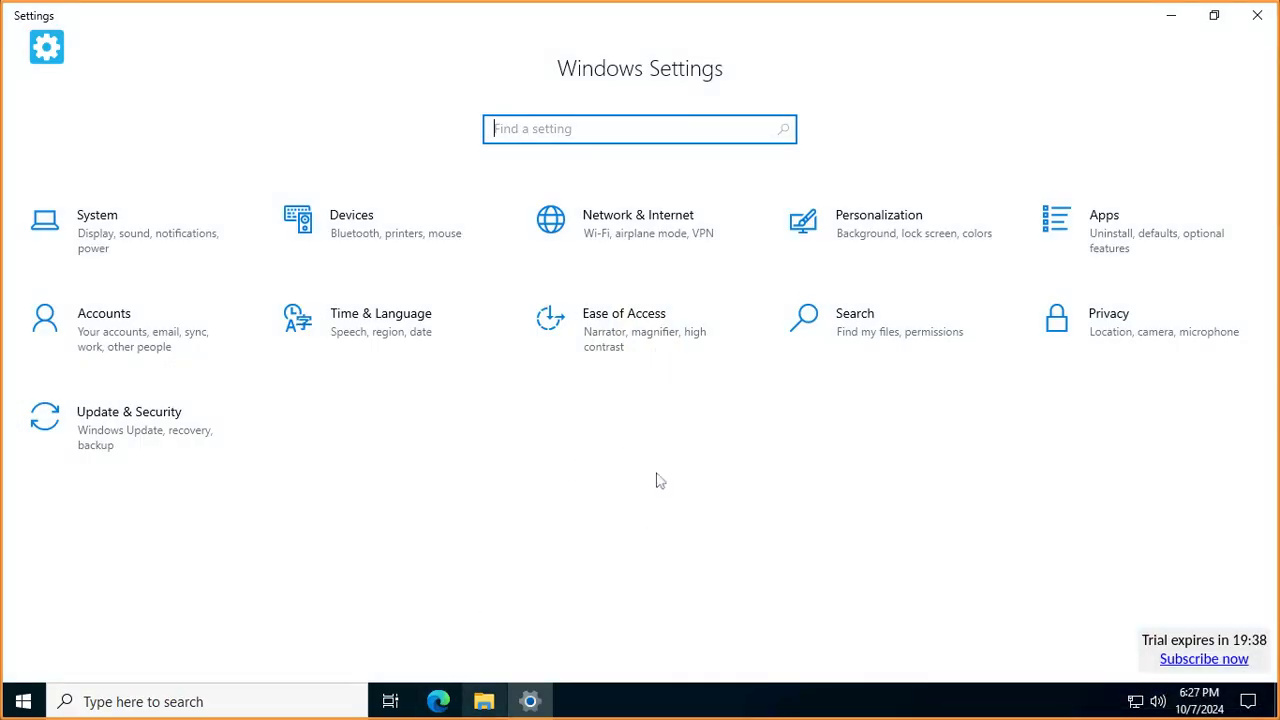
click(1256, 16)
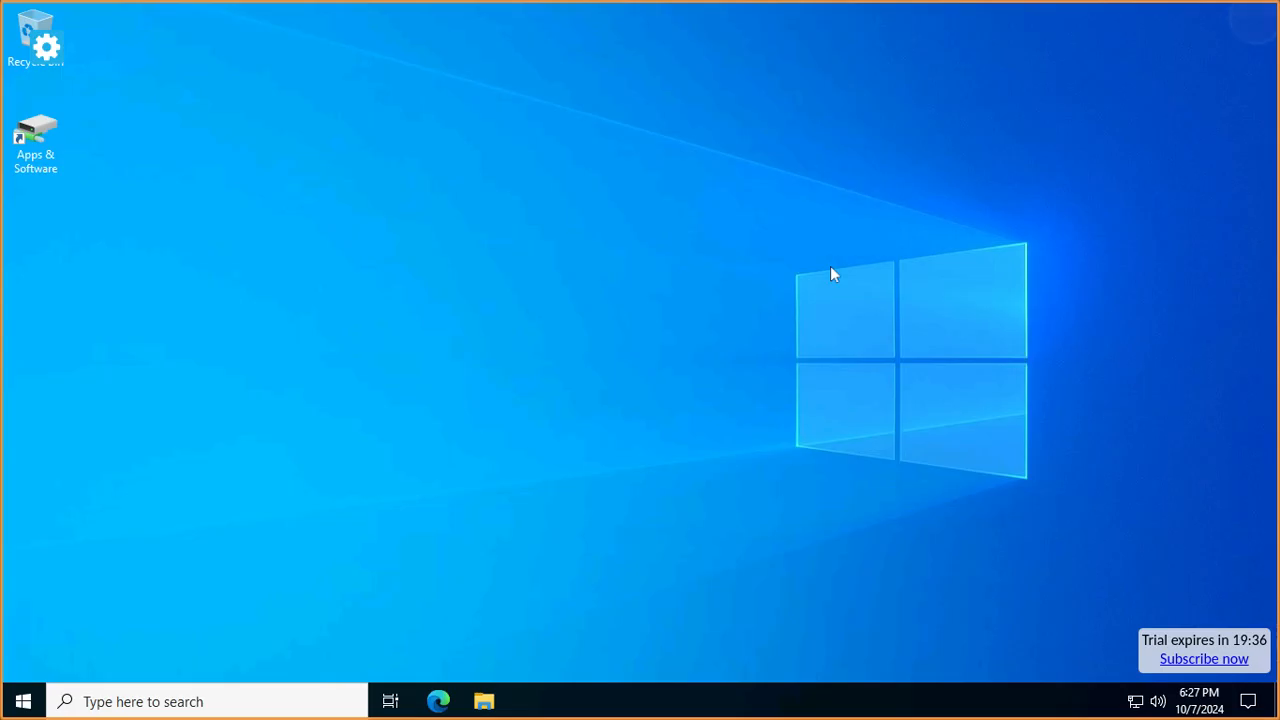
mouse_move(72, 672)
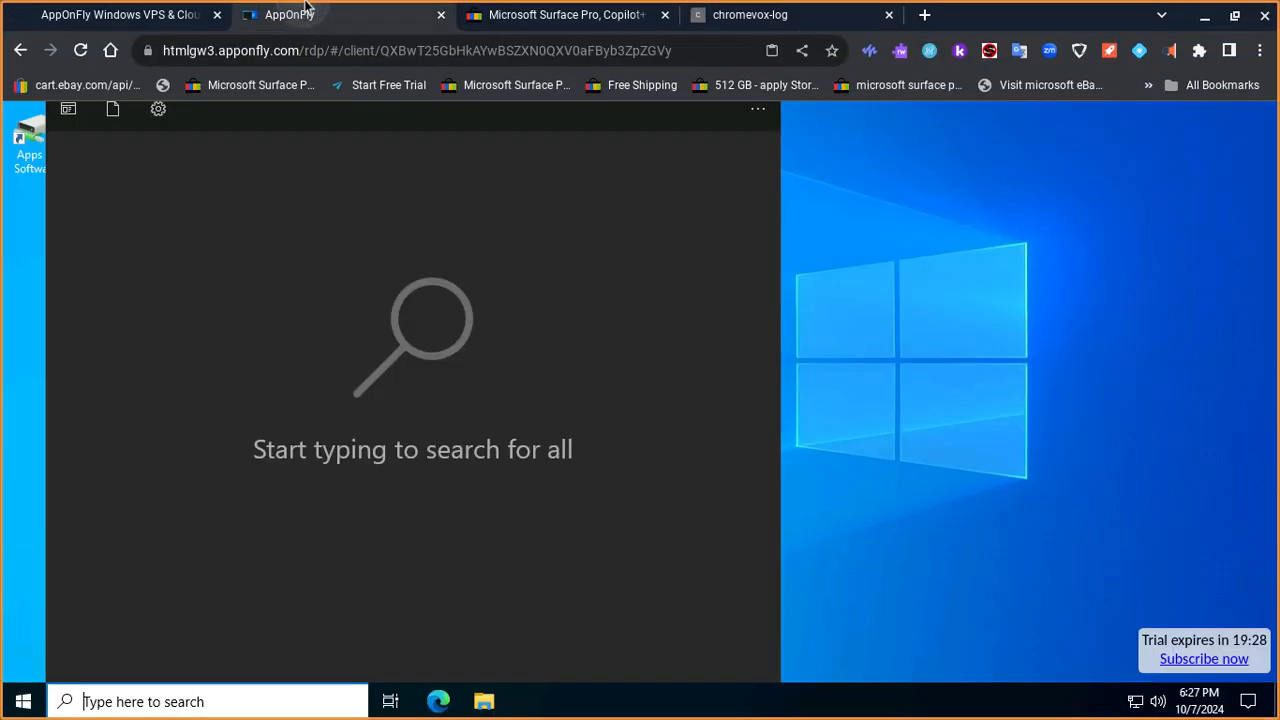
Search the taskbar for 'josiwjoiswjioswjsoiwjio' with no results, then reopen Windows Settings
text(ll)
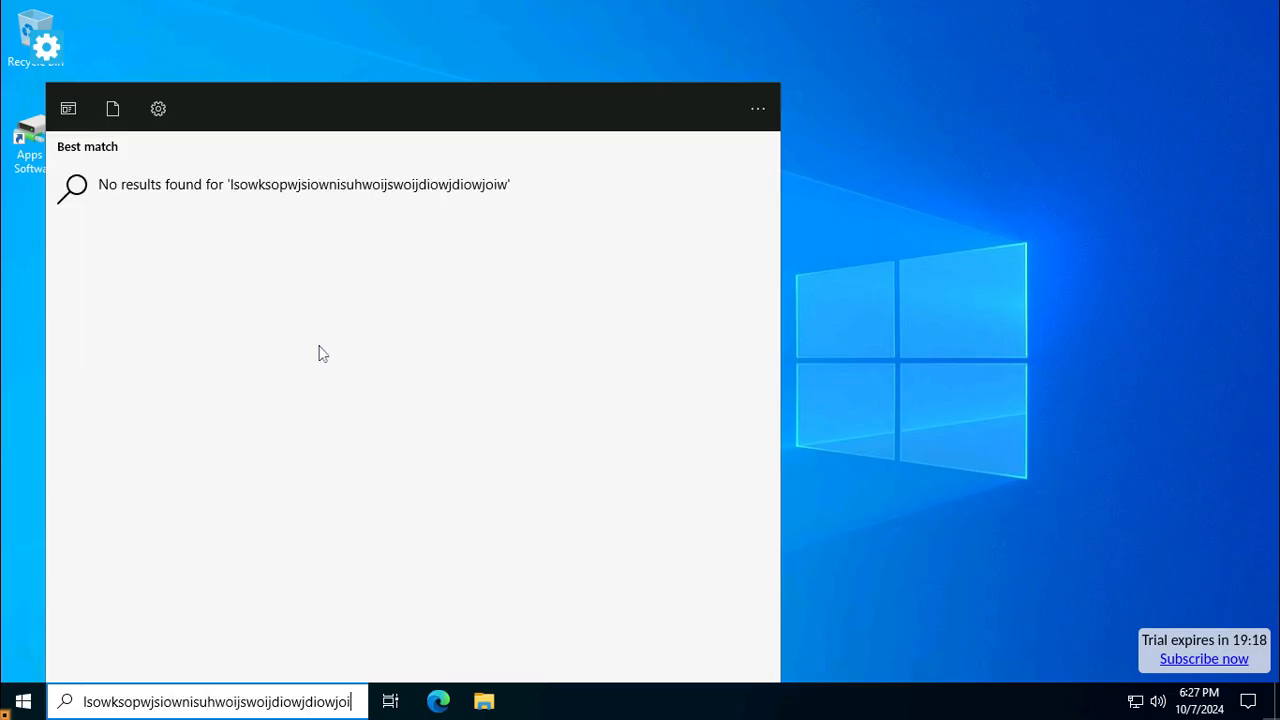
text(josiwjoiswjioswjsoiwjio)
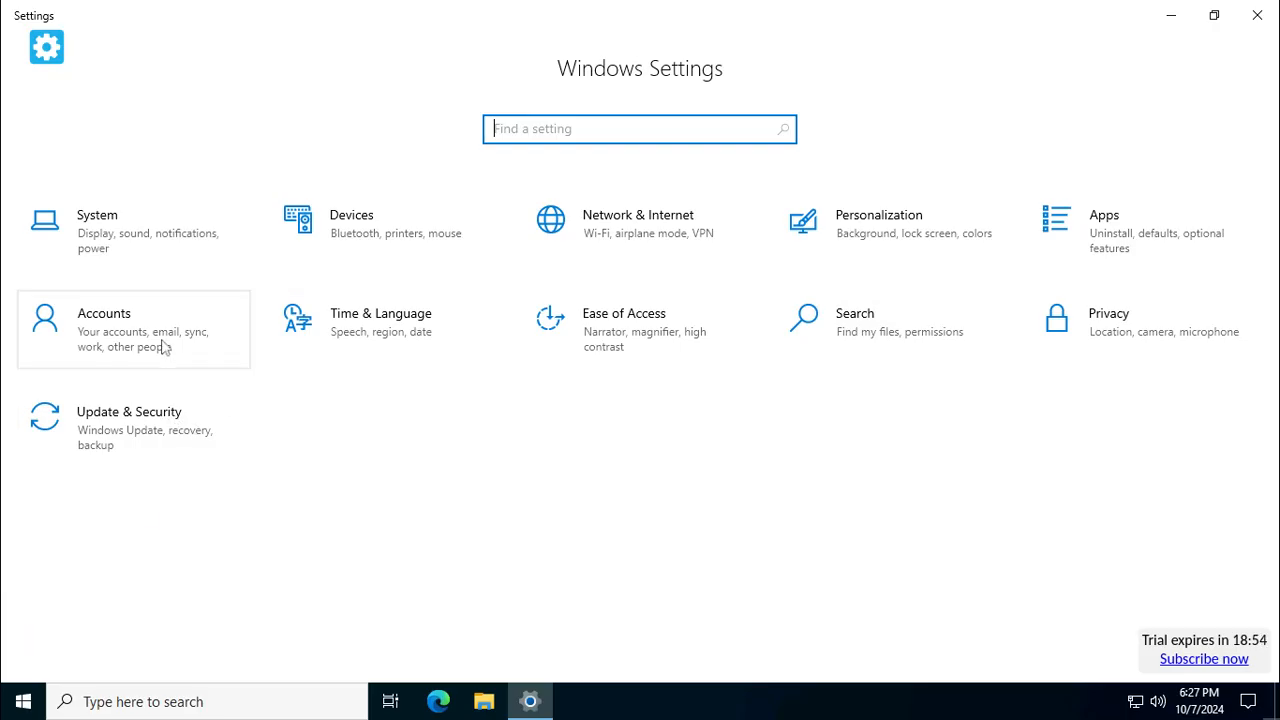
mouse_move(600, 328)
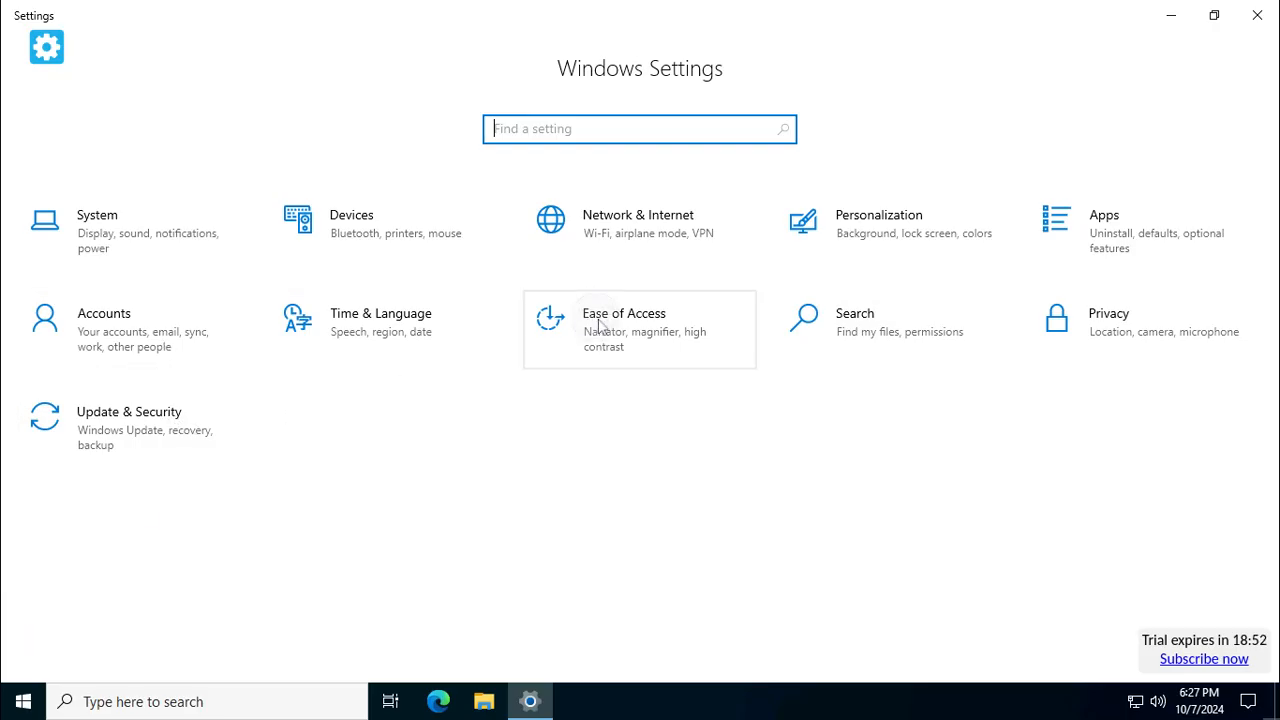
Go to the Narrator page under Ease of Access settings
click(624, 330)
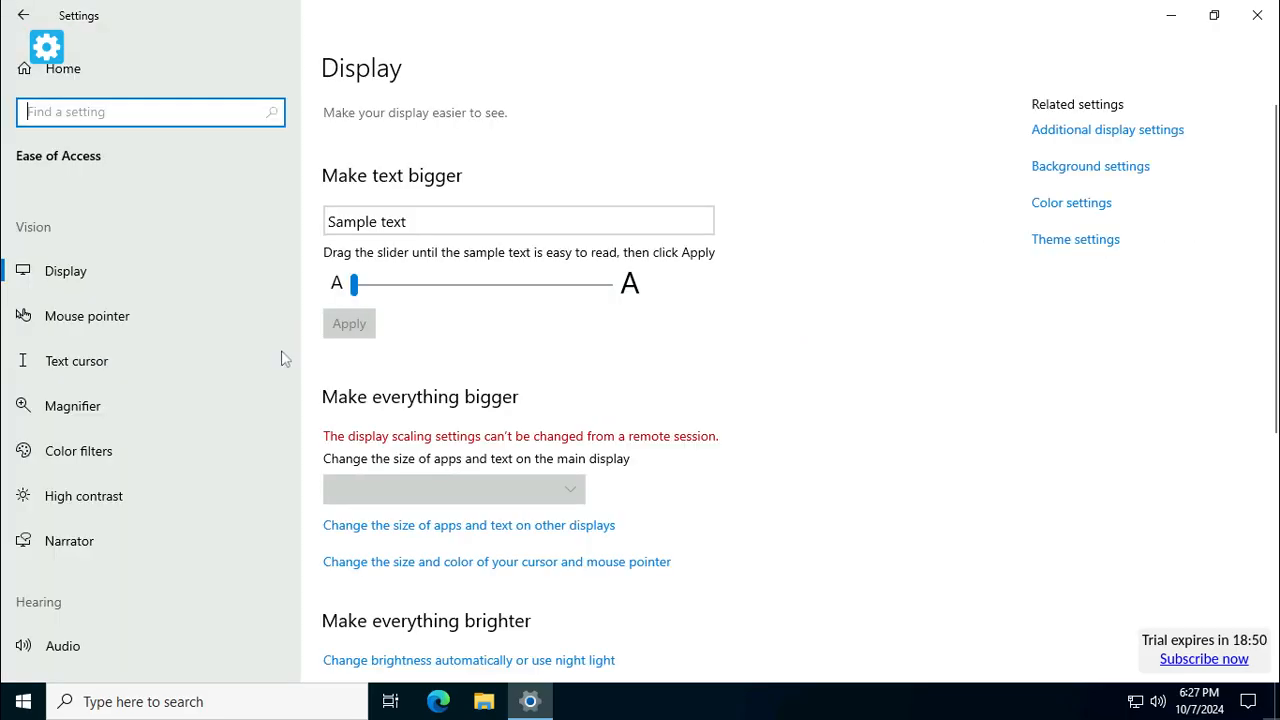
click(68, 540)
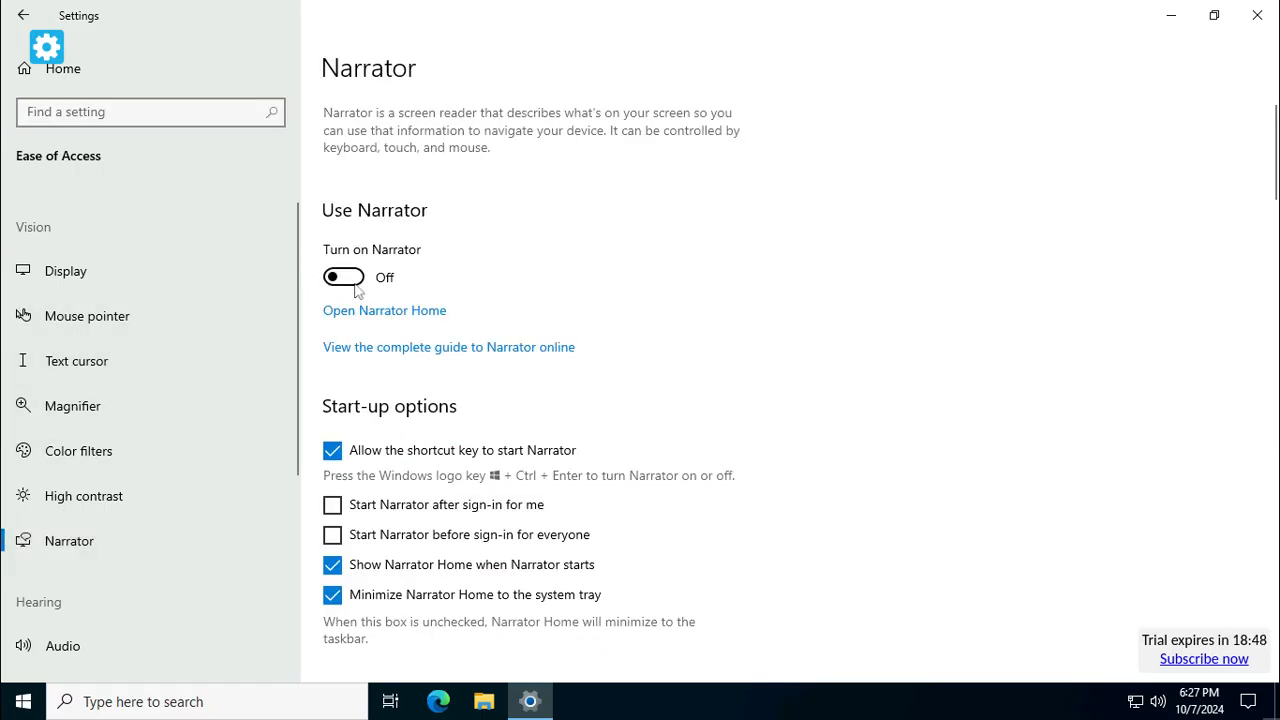
Switch Narrator on, bringing up its keyboard-changes notice
click(344, 276)
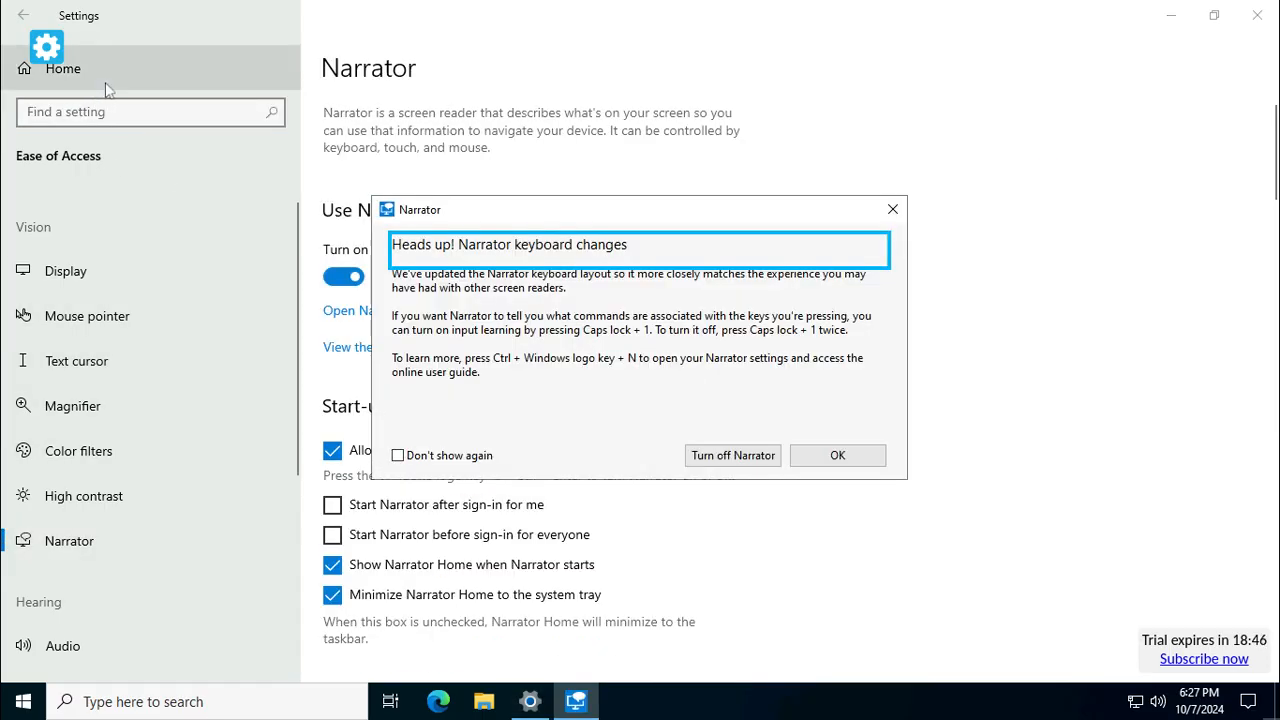
mouse_move(876, 548)
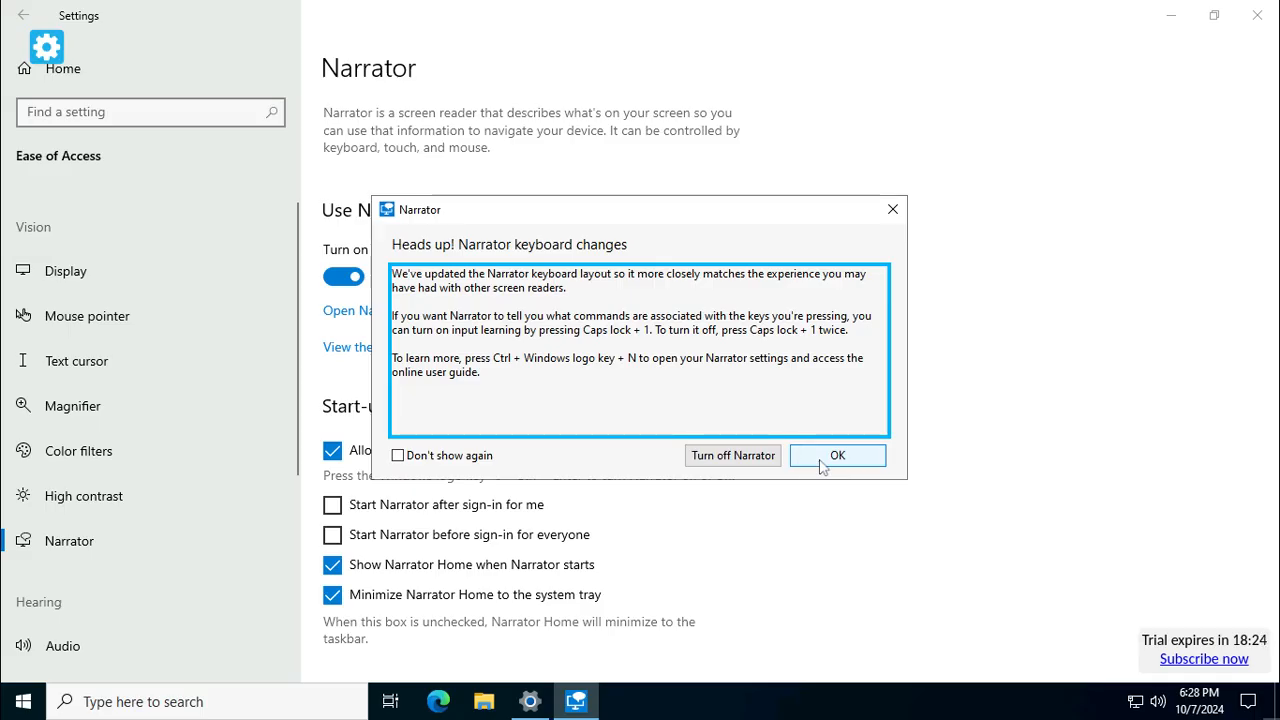
Dismiss the Heads up keyboard notice so Narrator Home is shown
click(836, 456)
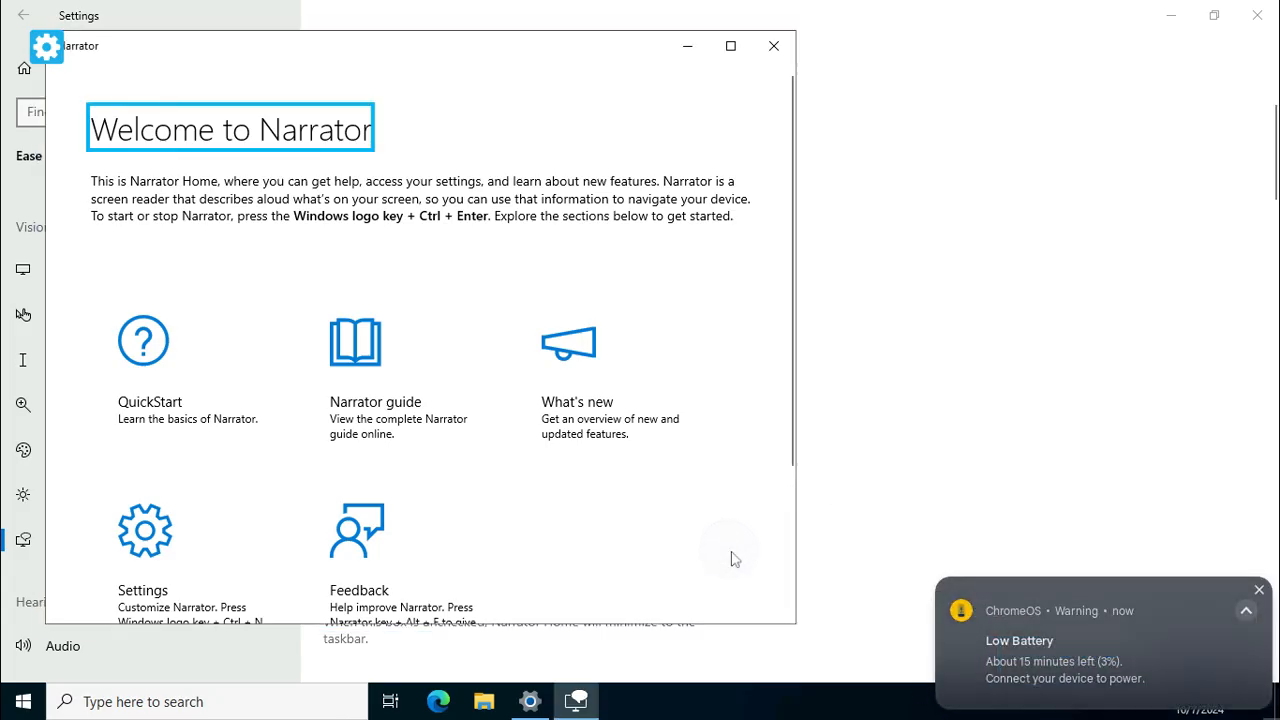
mouse_move(736, 558)
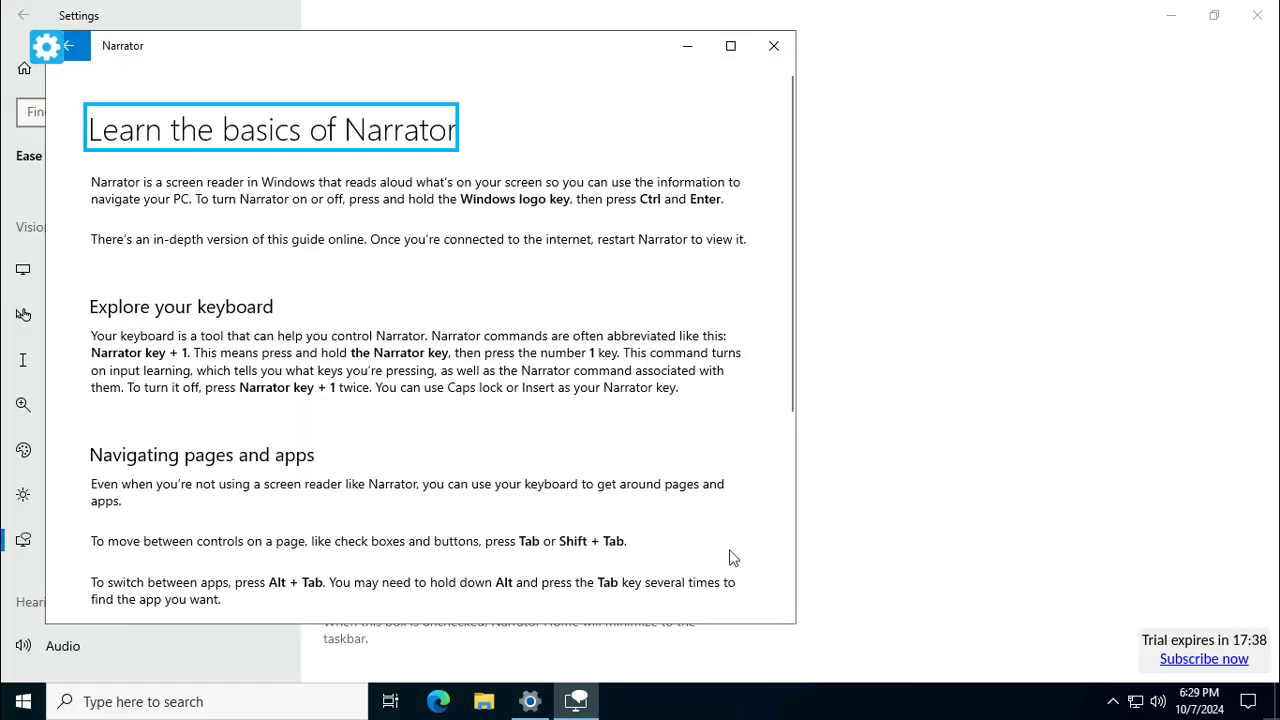
Advance Narrator's focus, close the guide to turn Narrator off, then bring up Start
key(Tab)
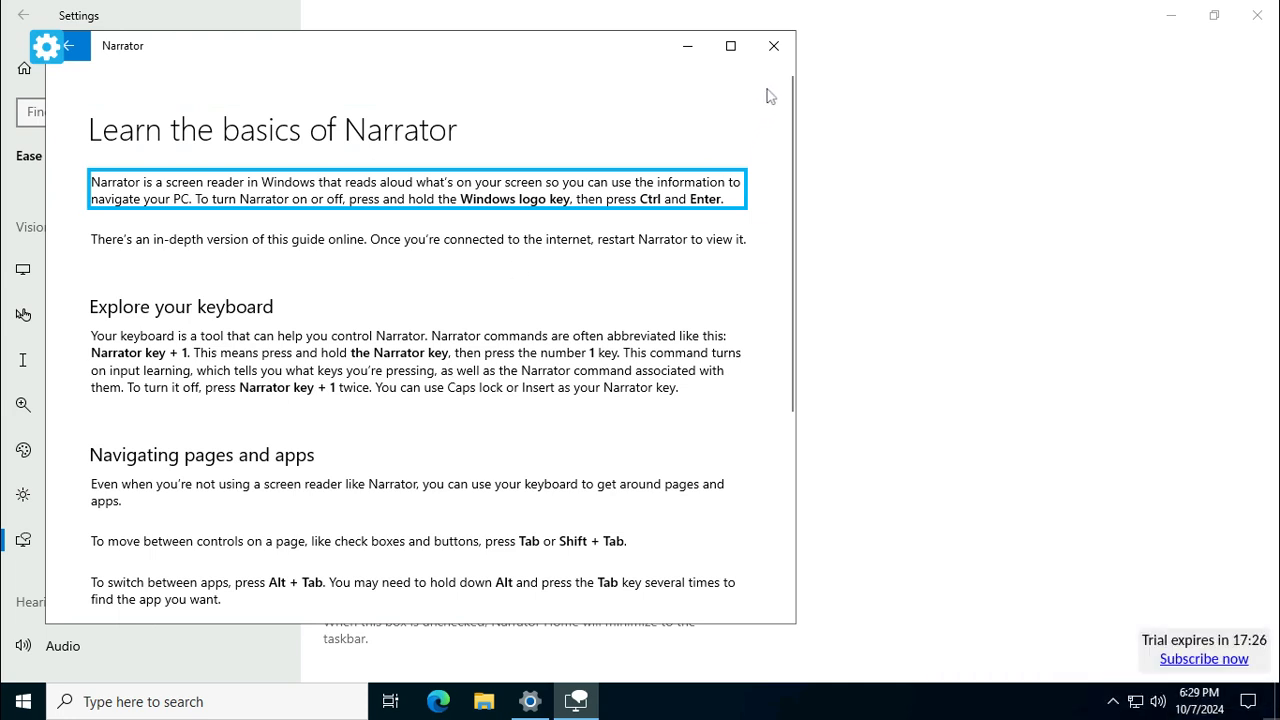
click(772, 46)
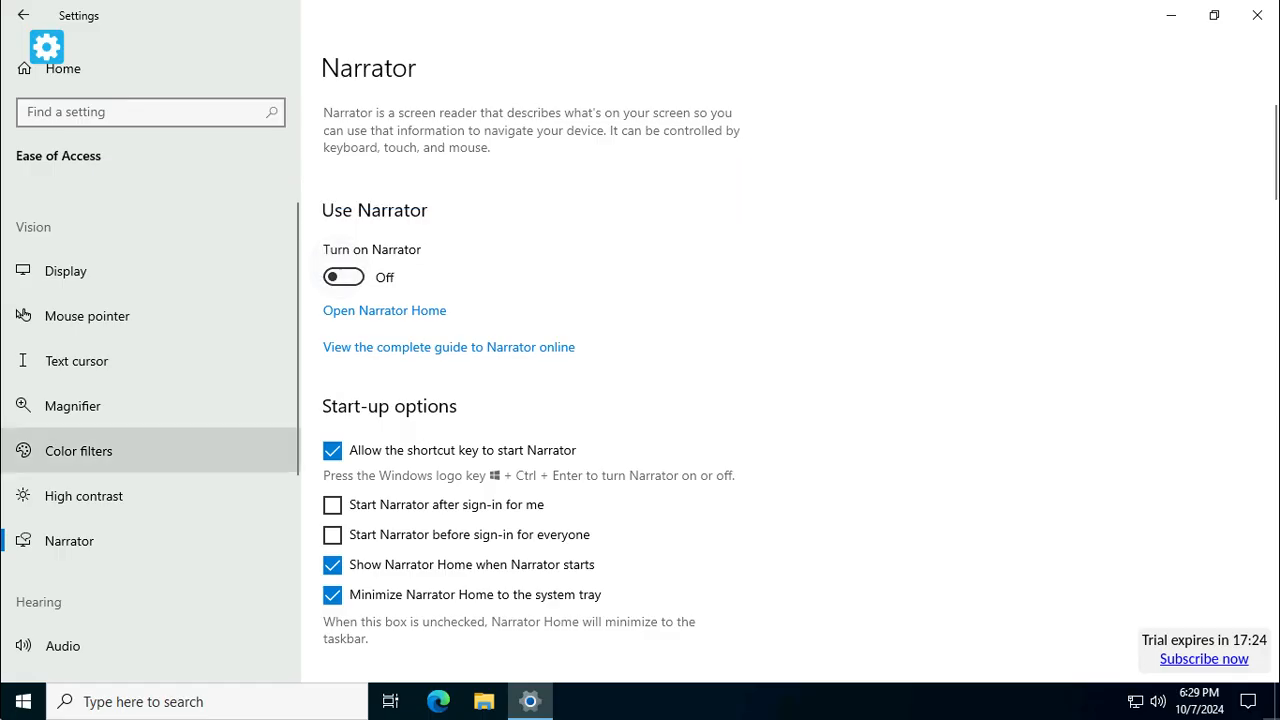
click(22, 700)
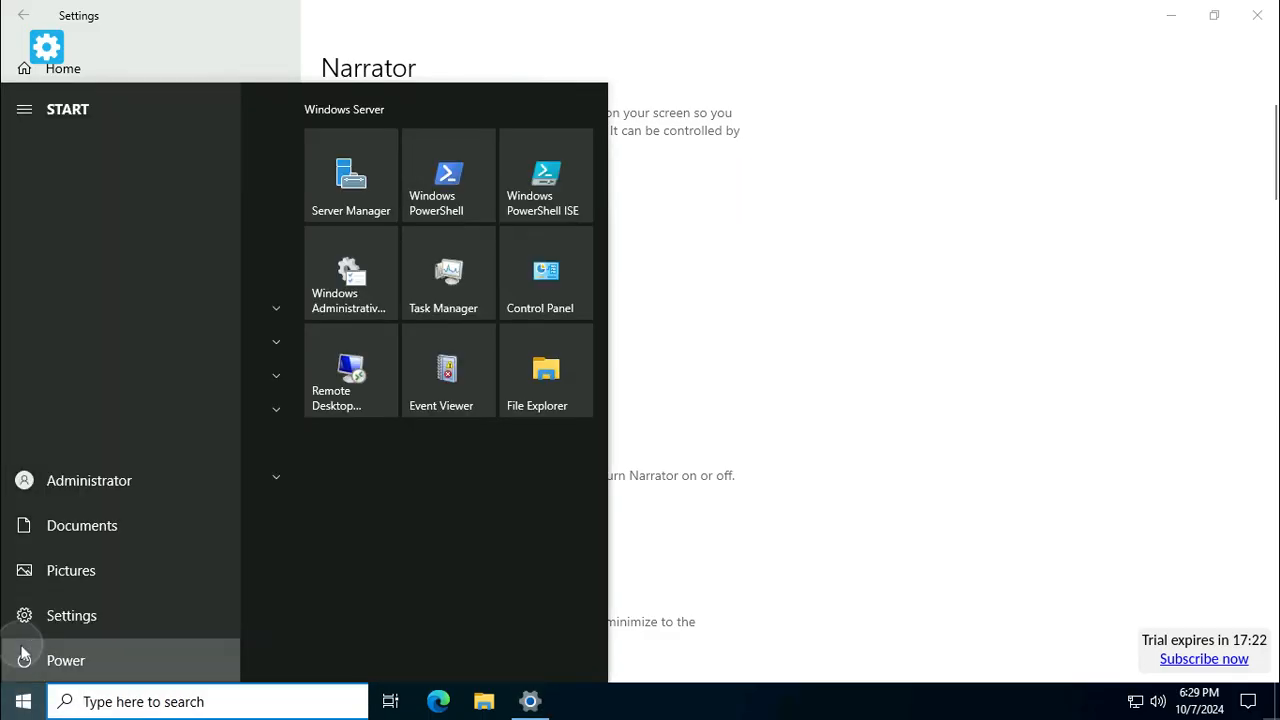